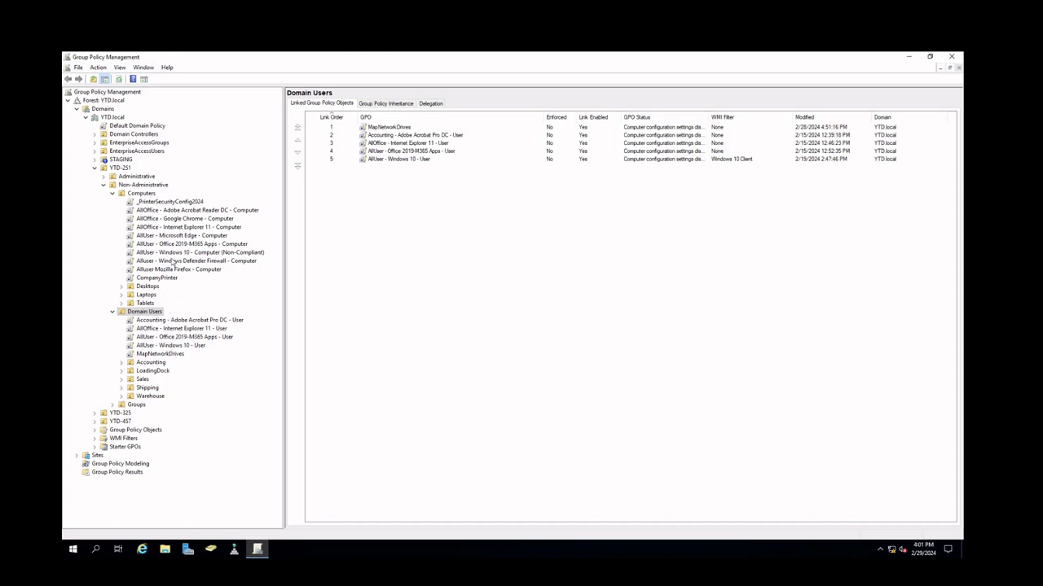
Select the AllUser - Windows 10 - Computer (Non-Compliant) GPO to view its Scope
{"action": "left_click", "coordinate": [198, 252]}
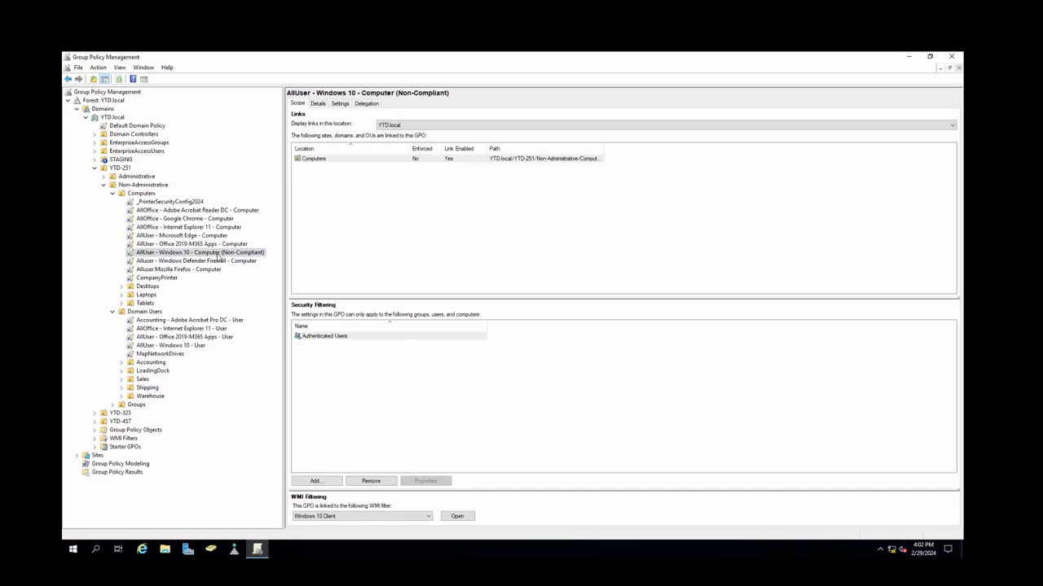
{"action": "mouse_move", "coordinate": [203, 289]}
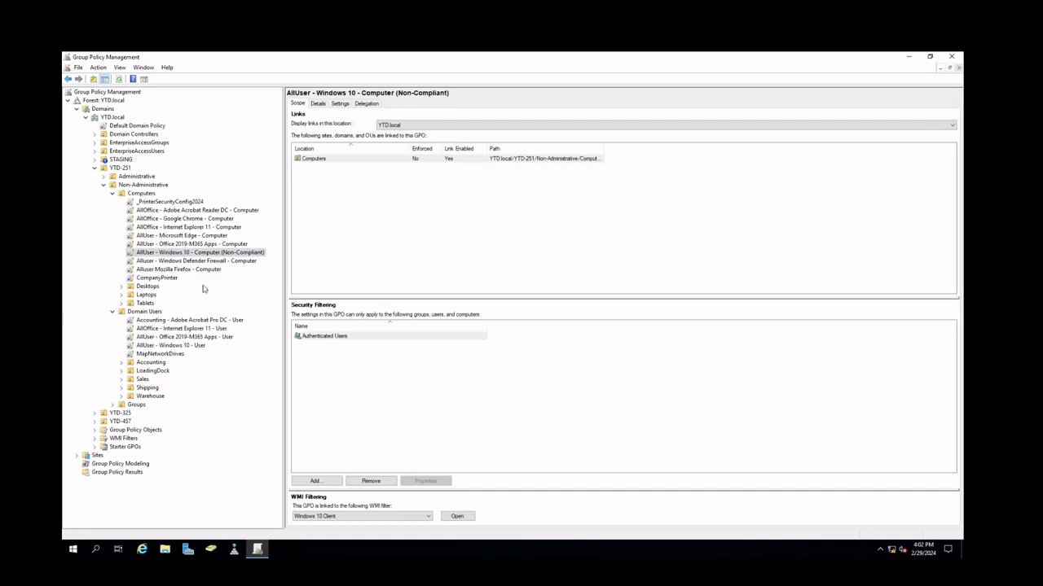
{"action": "mouse_move", "coordinate": [206, 329]}
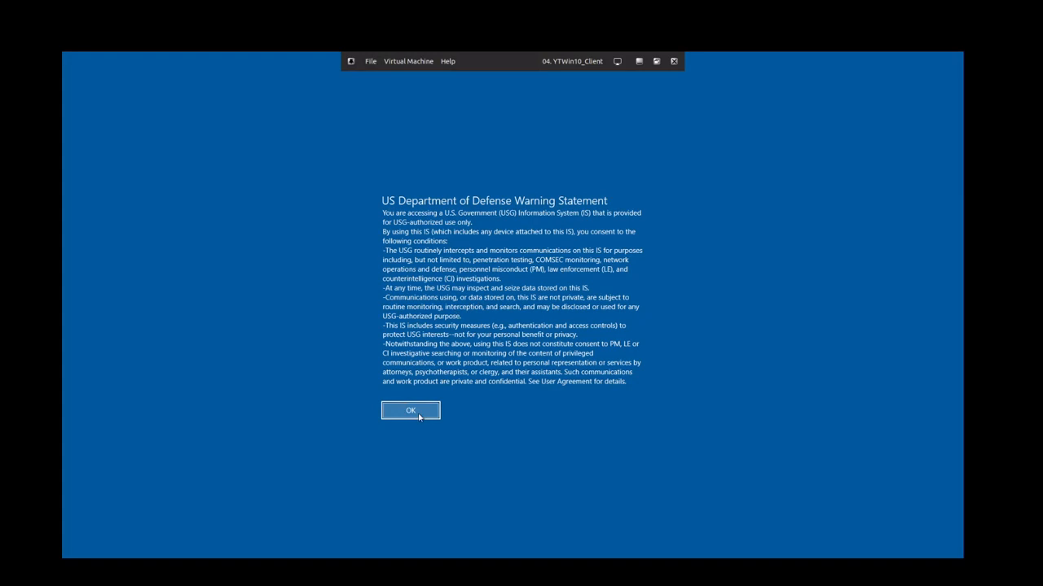
Accept the DoD warning notice and sign in to the Windows 10 client as YTDLiz
{"action": "left_click", "coordinate": [411, 411]}
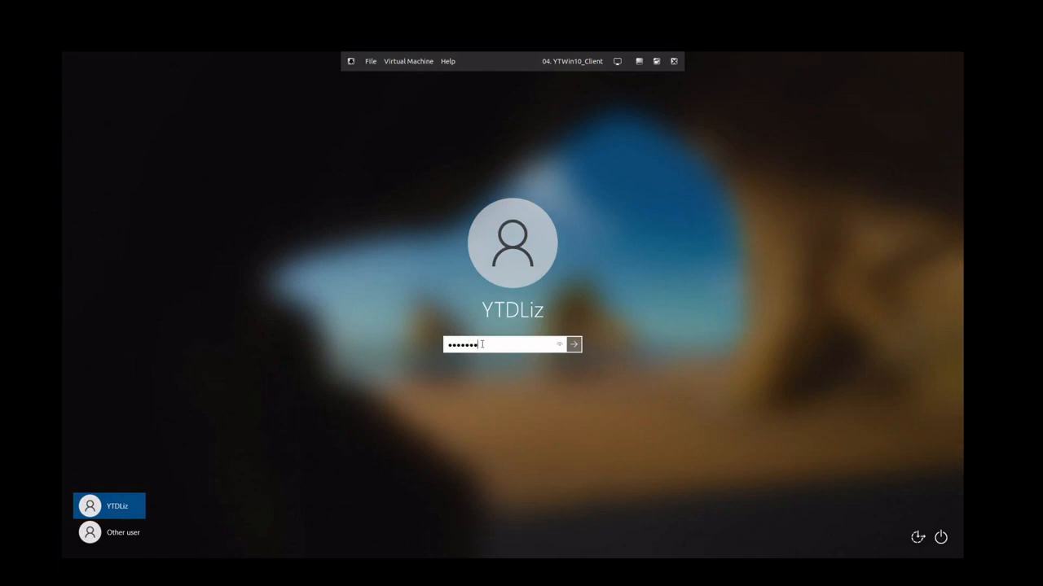
{"action": "left_click", "coordinate": [573, 345]}
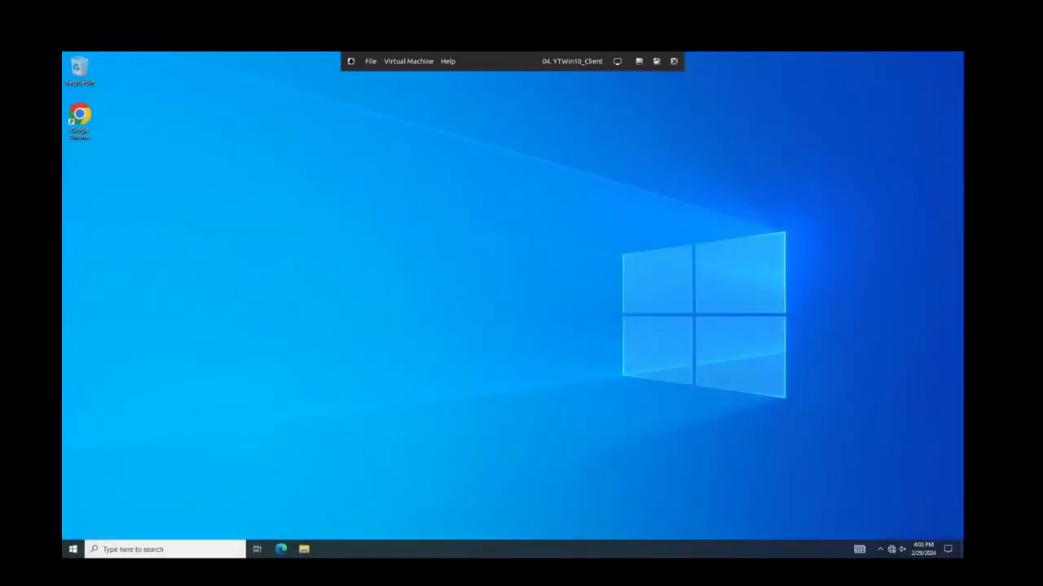
{"action": "mouse_move", "coordinate": [469, 320]}
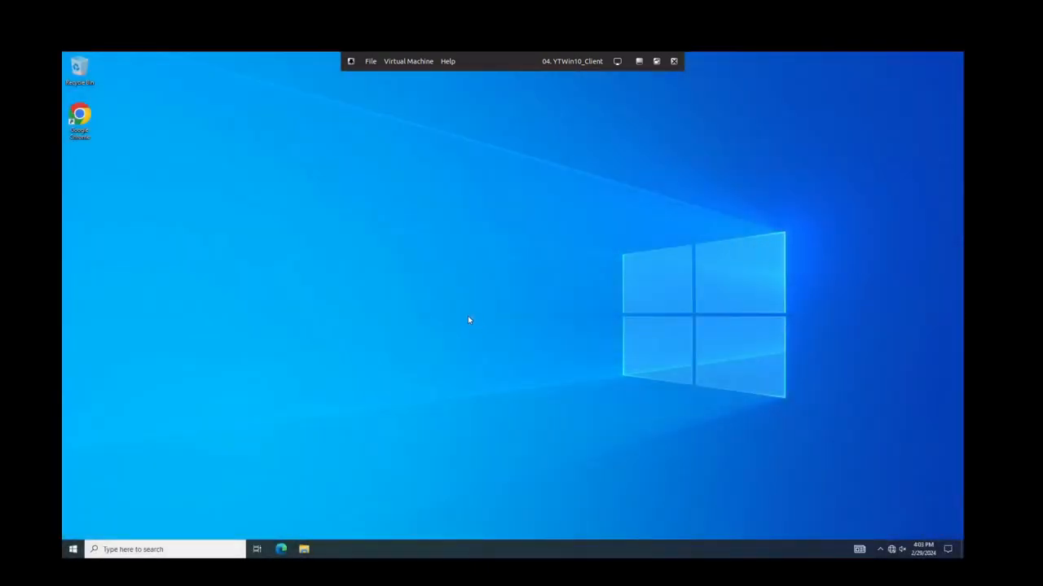
{"action": "mouse_move", "coordinate": [484, 336]}
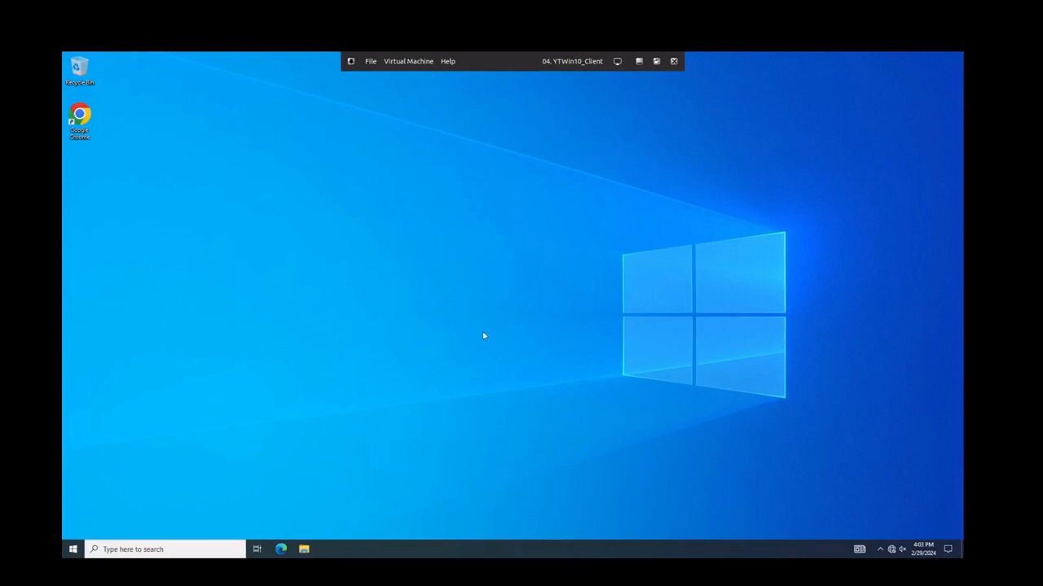
{"action": "mouse_move", "coordinate": [232, 373]}
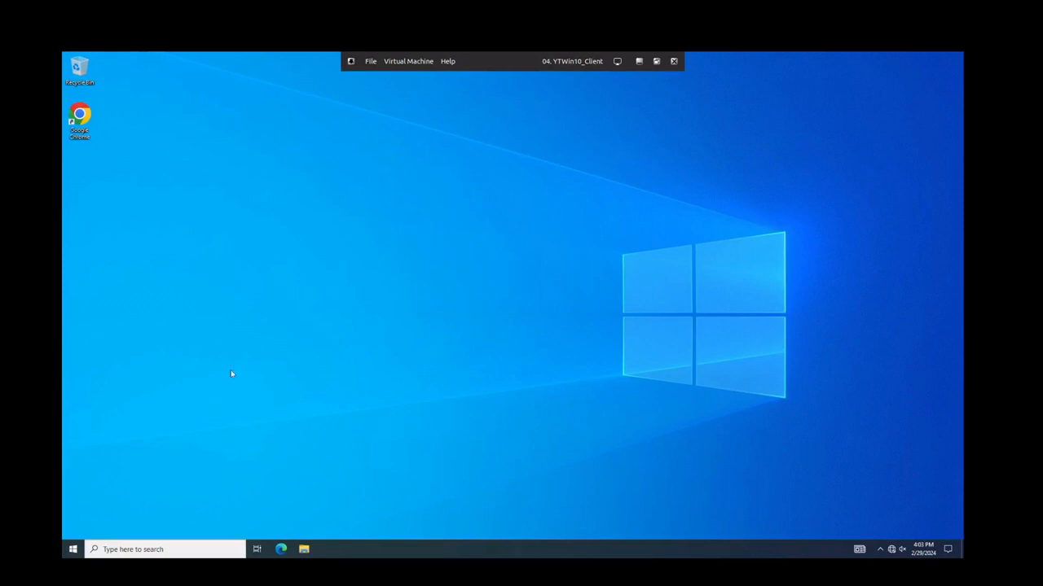
{"action": "mouse_move", "coordinate": [258, 416]}
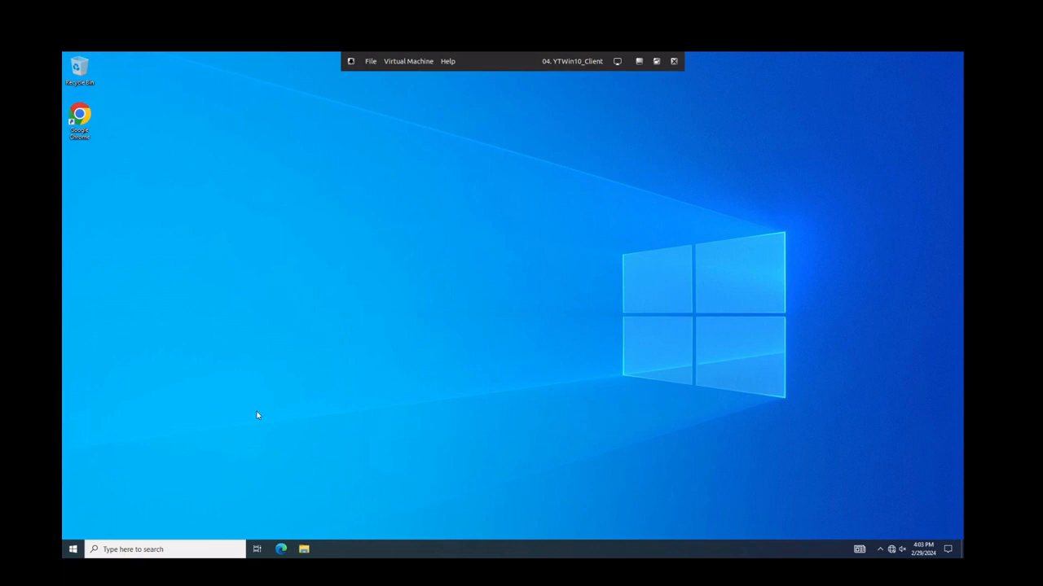
{"action": "mouse_move", "coordinate": [95, 529]}
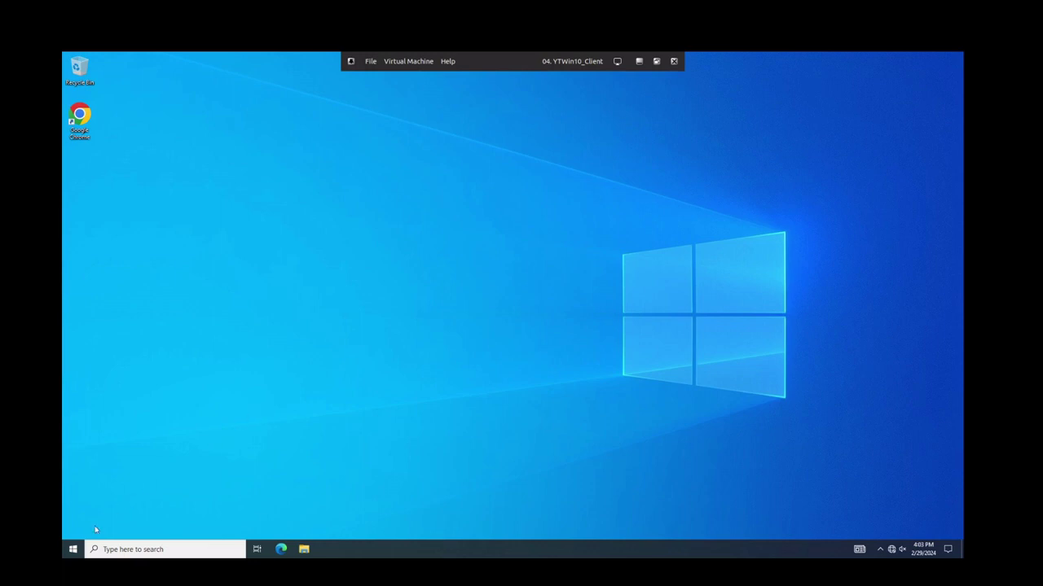
{"action": "mouse_move", "coordinate": [396, 367]}
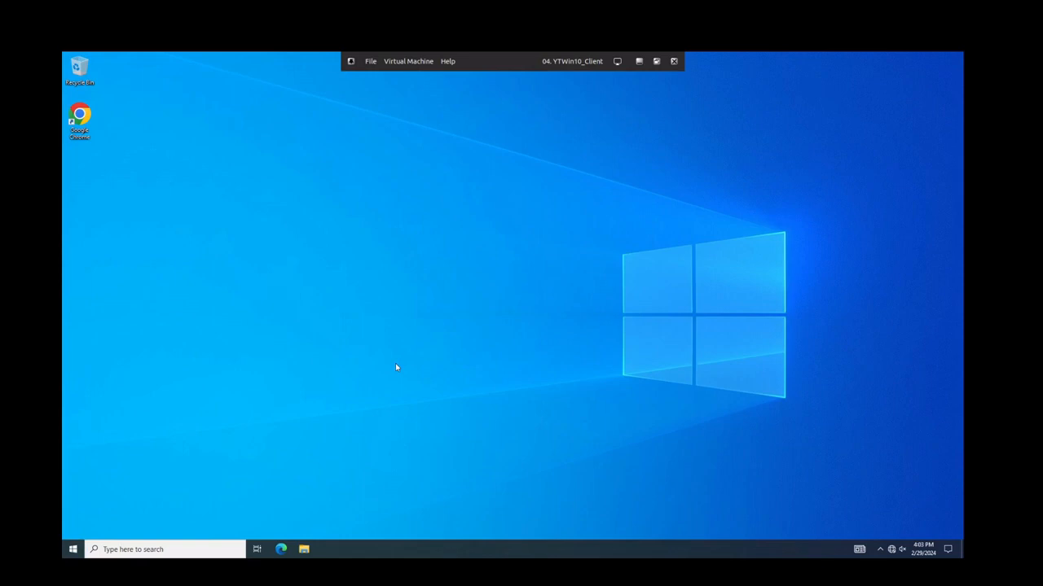
{"action": "mouse_move", "coordinate": [372, 346]}
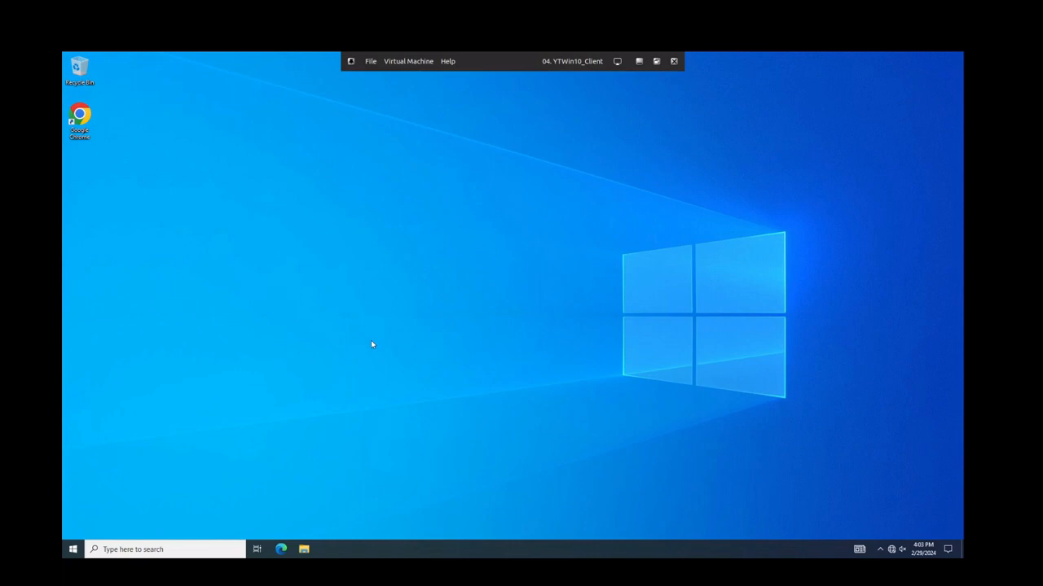
{"action": "mouse_move", "coordinate": [378, 352]}
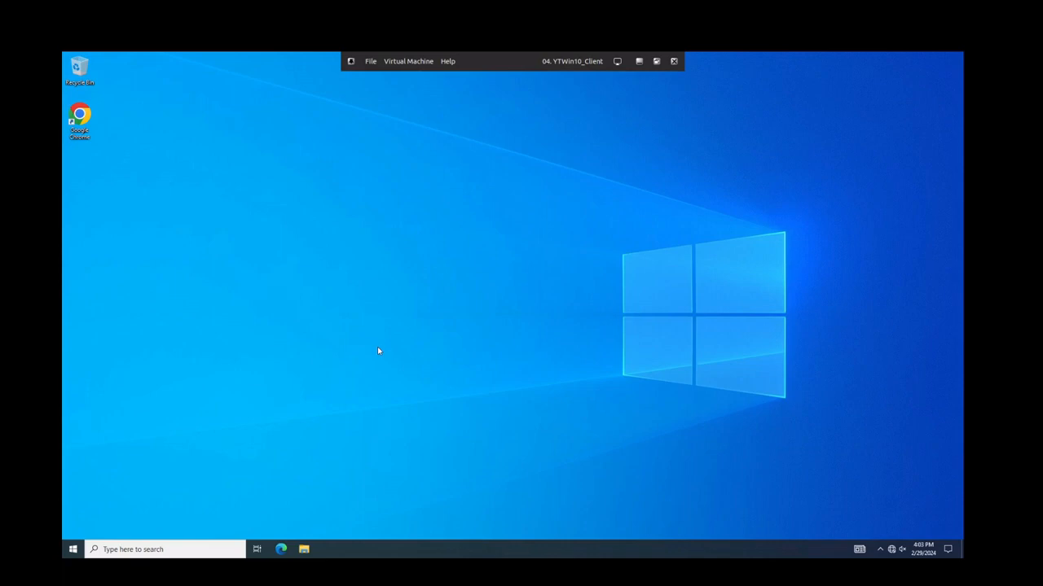
{"action": "mouse_move", "coordinate": [219, 391]}
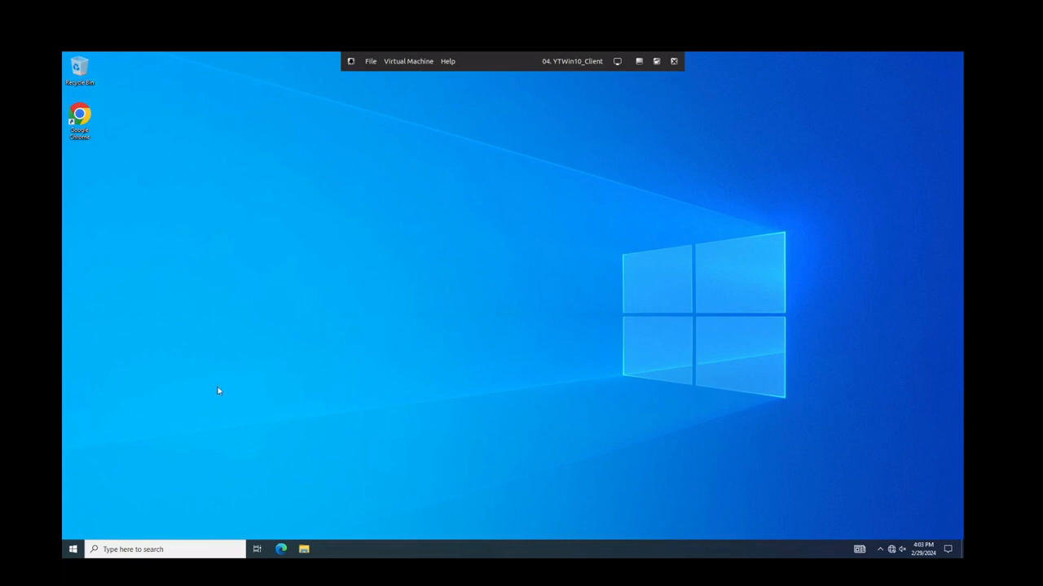
{"action": "mouse_move", "coordinate": [195, 430]}
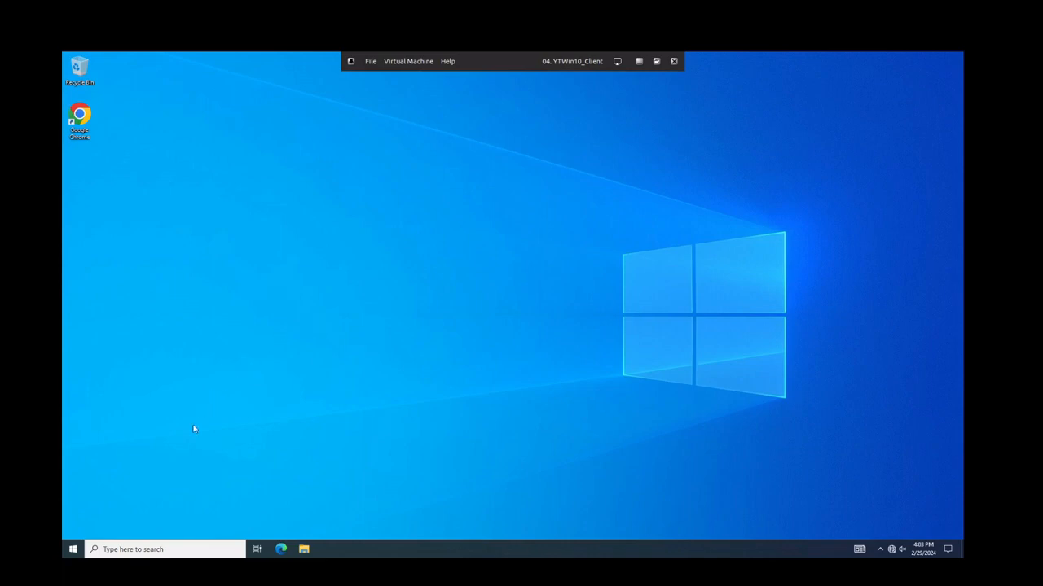
{"action": "left_click", "coordinate": [68, 551]}
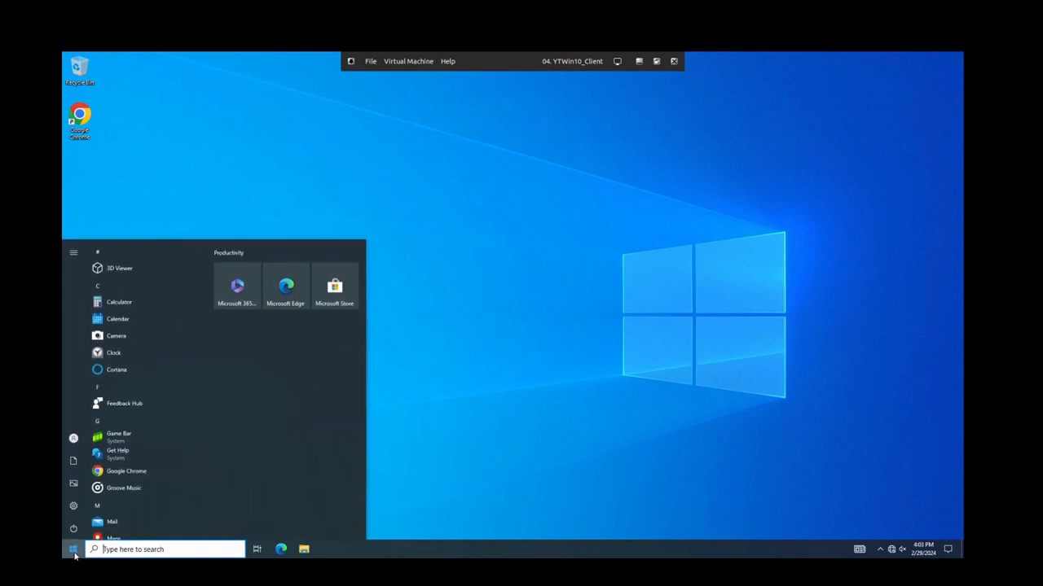
{"action": "scroll", "scroll_direction": "down", "scroll_amount": 3}
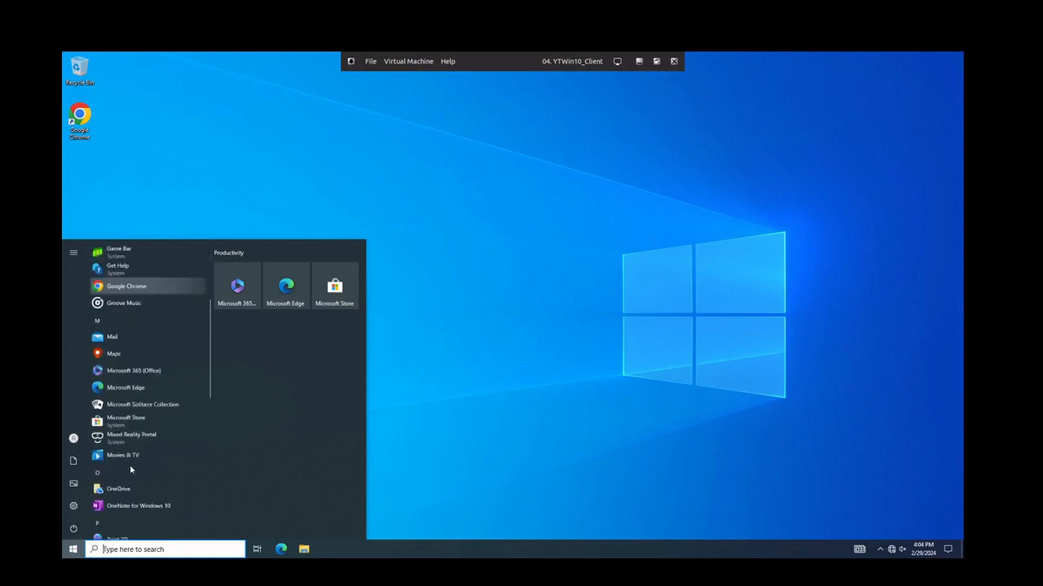
{"action": "scroll", "scroll_direction": "down", "scroll_amount": 3}
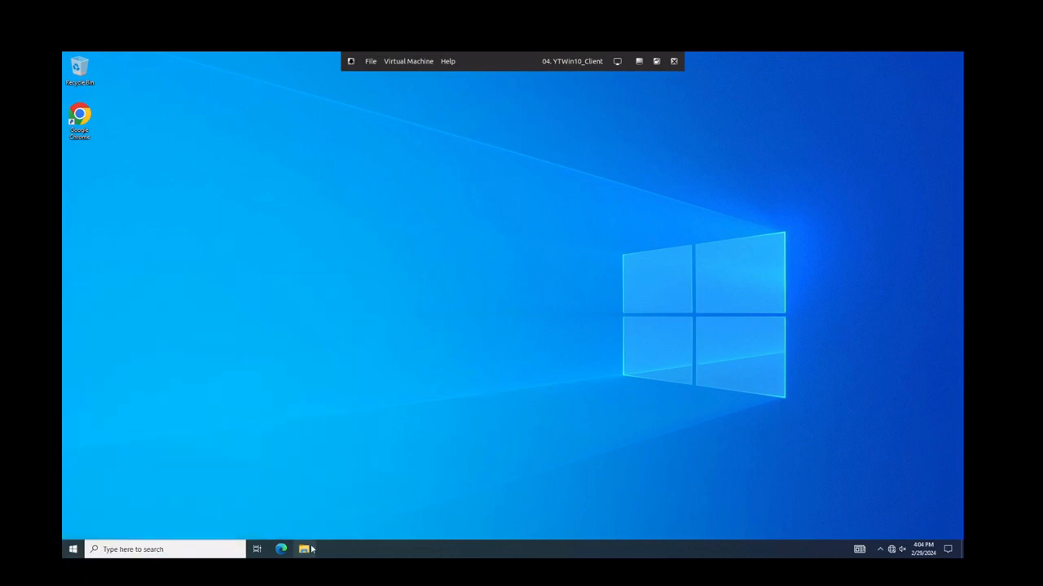
Browse This PC showing mapped drives Company Files, Employee Files and Accounting Share
{"action": "left_click", "coordinate": [303, 549]}
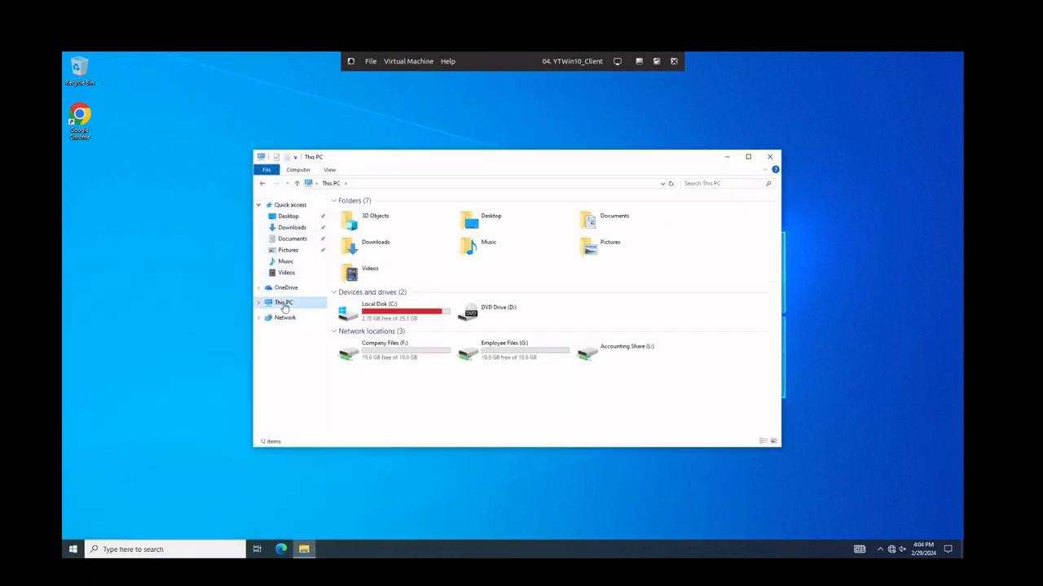
{"action": "left_click", "coordinate": [513, 350]}
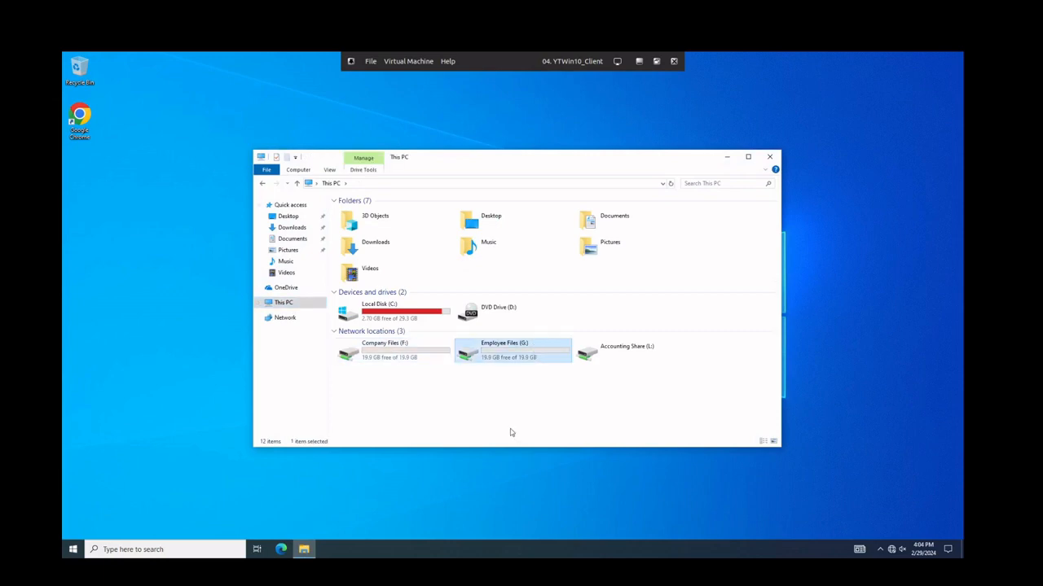
{"action": "mouse_move", "coordinate": [512, 430]}
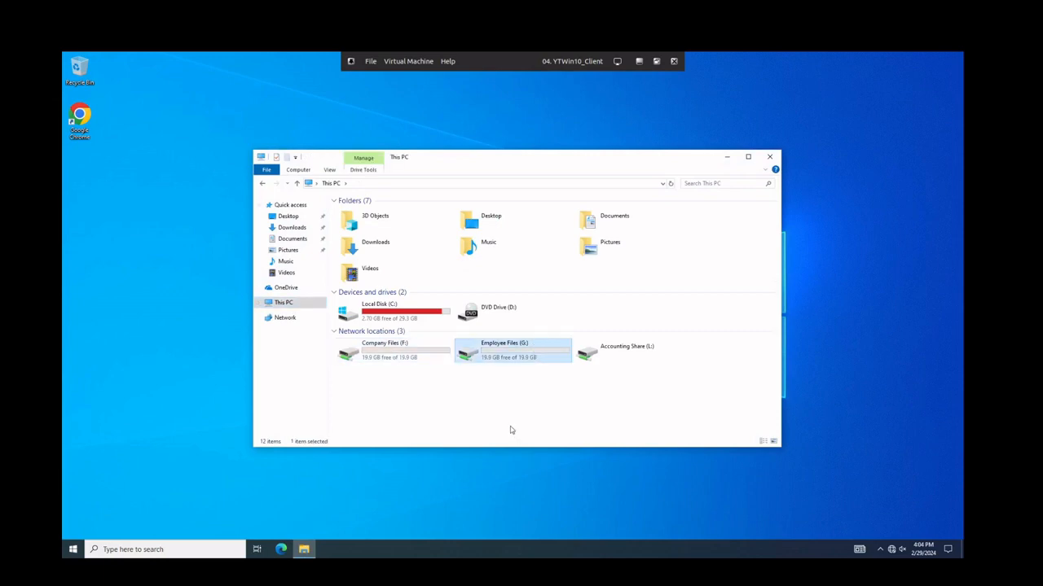
{"action": "mouse_move", "coordinate": [496, 373]}
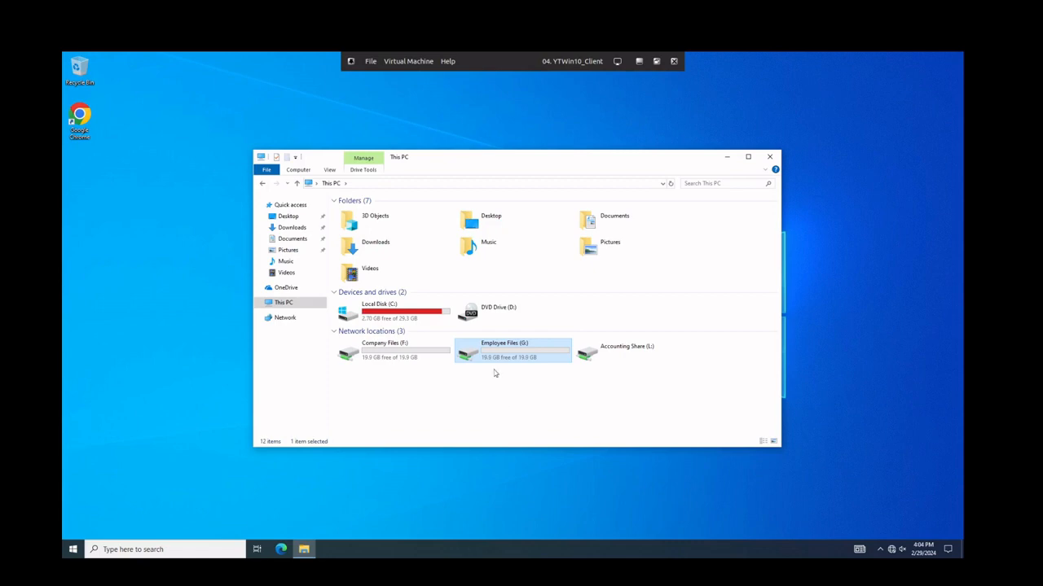
{"action": "mouse_move", "coordinate": [385, 349]}
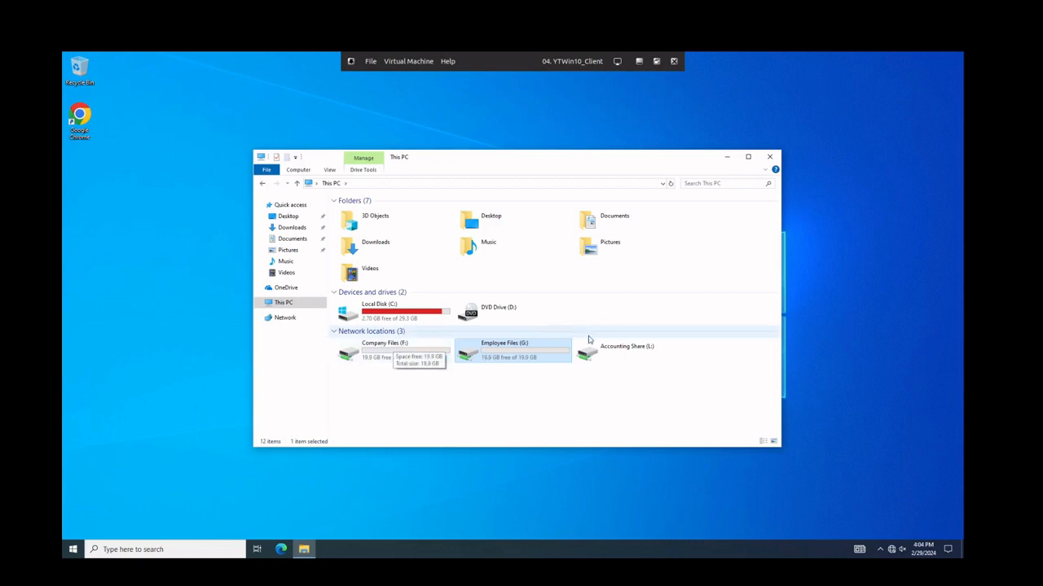
{"action": "left_click", "coordinate": [627, 350]}
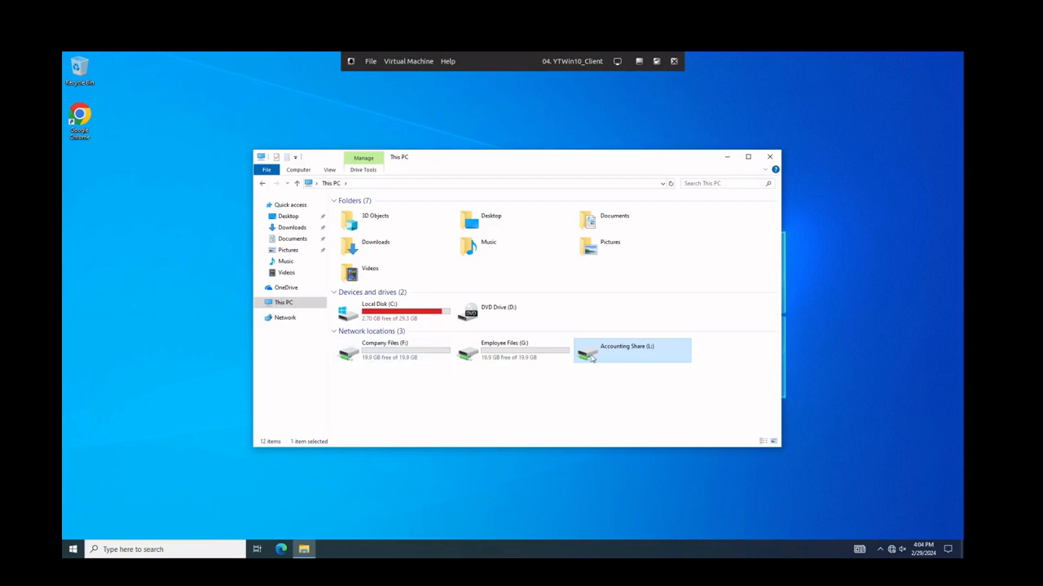
{"action": "mouse_move", "coordinate": [471, 351]}
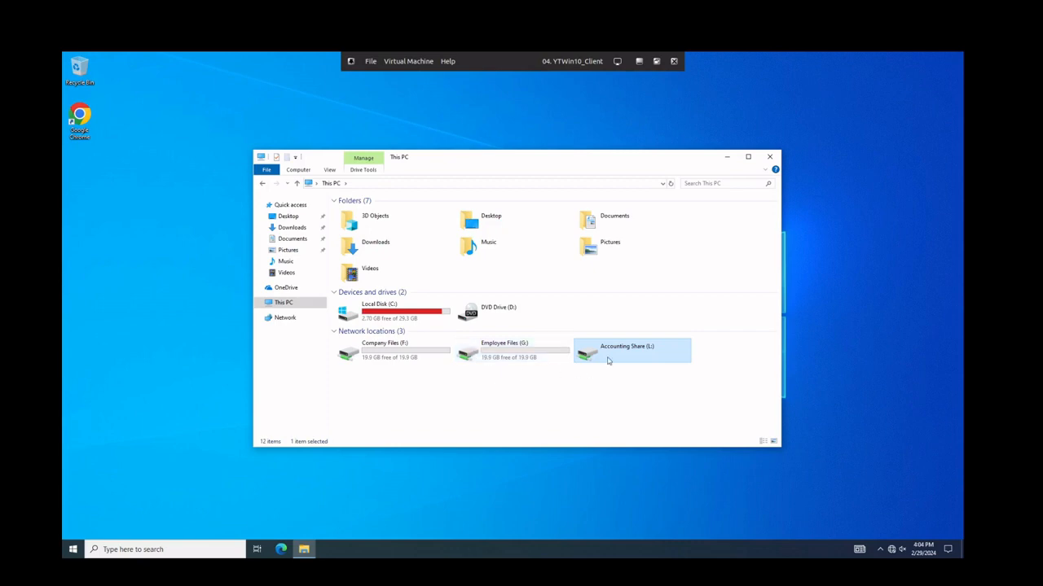
Attempt to open Accounting Share (I:), get an access-denied network error and dismiss it
{"action": "double_click", "coordinate": [627, 350]}
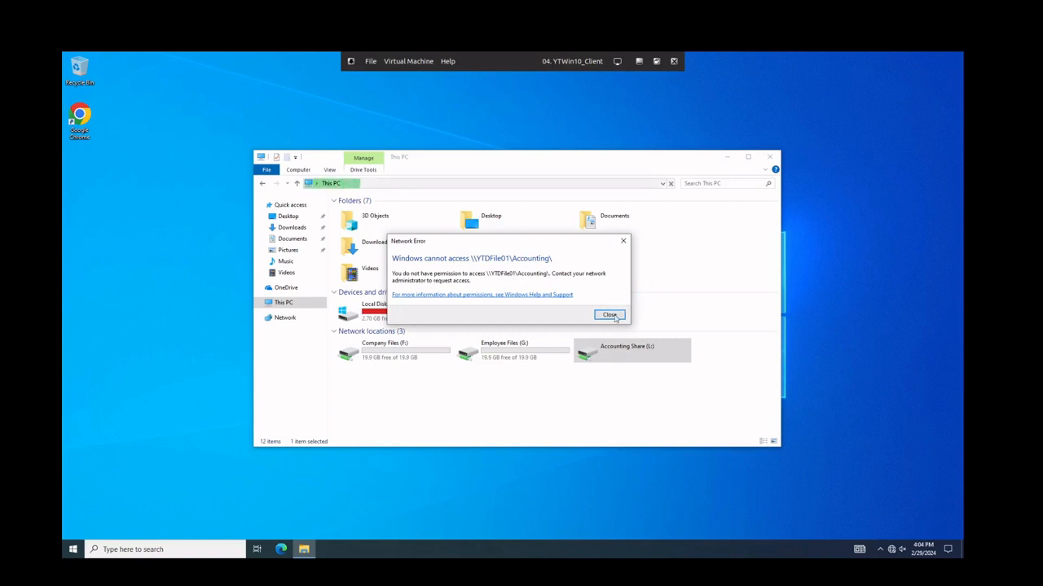
{"action": "left_click", "coordinate": [610, 316]}
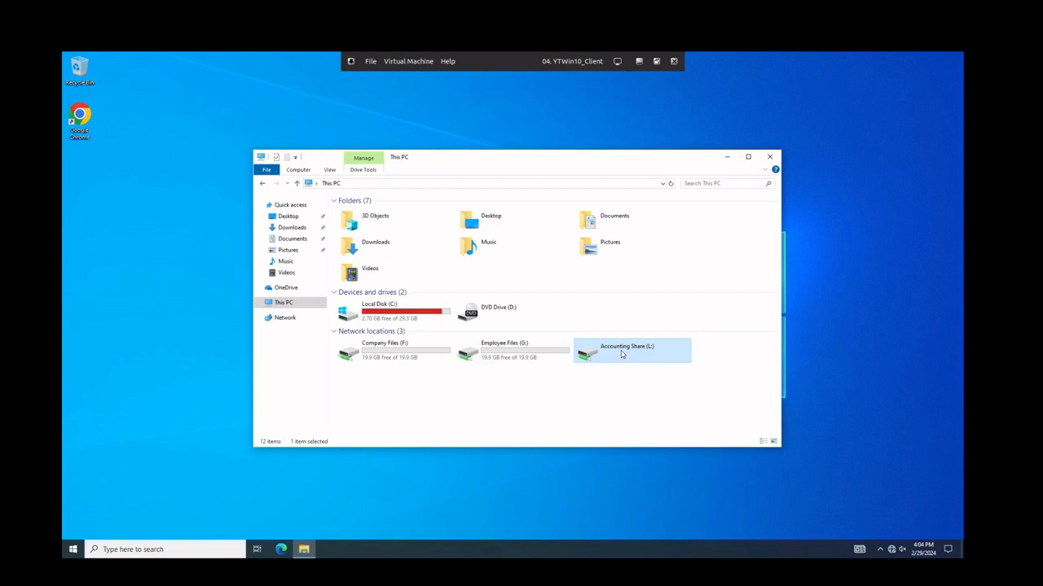
{"action": "mouse_move", "coordinate": [560, 362]}
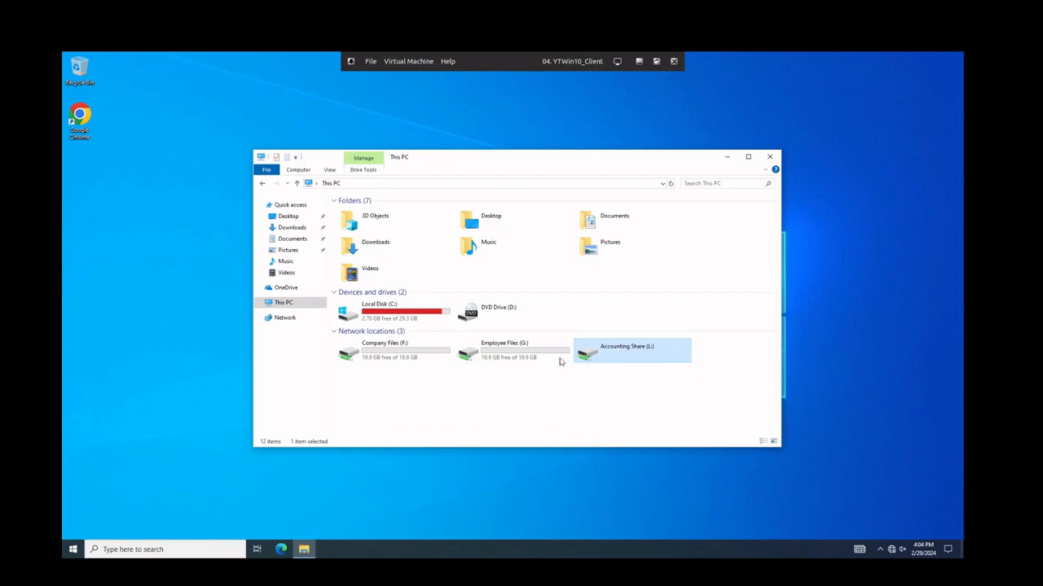
{"action": "mouse_move", "coordinate": [424, 378]}
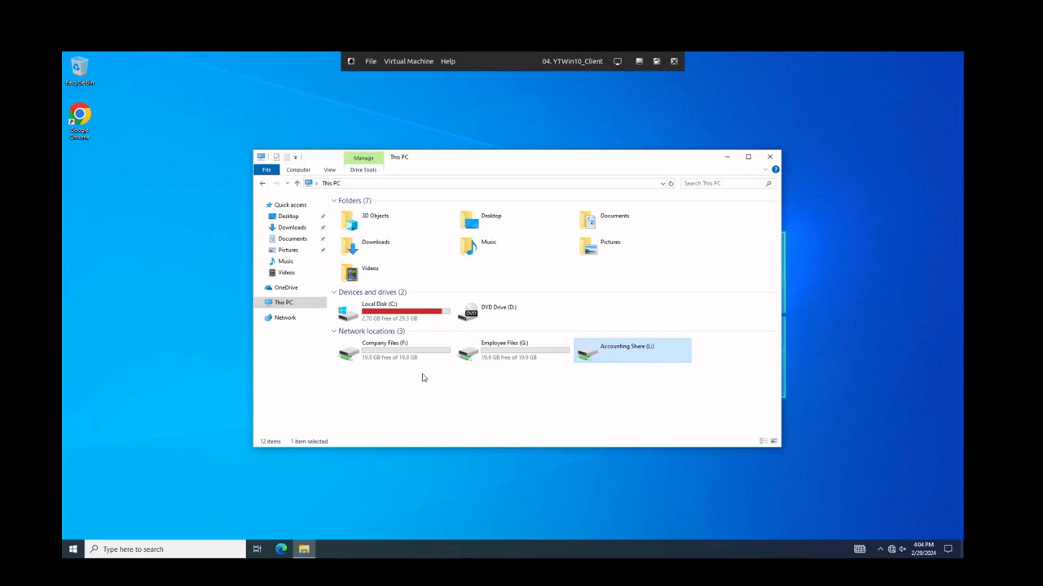
{"action": "mouse_move", "coordinate": [414, 413]}
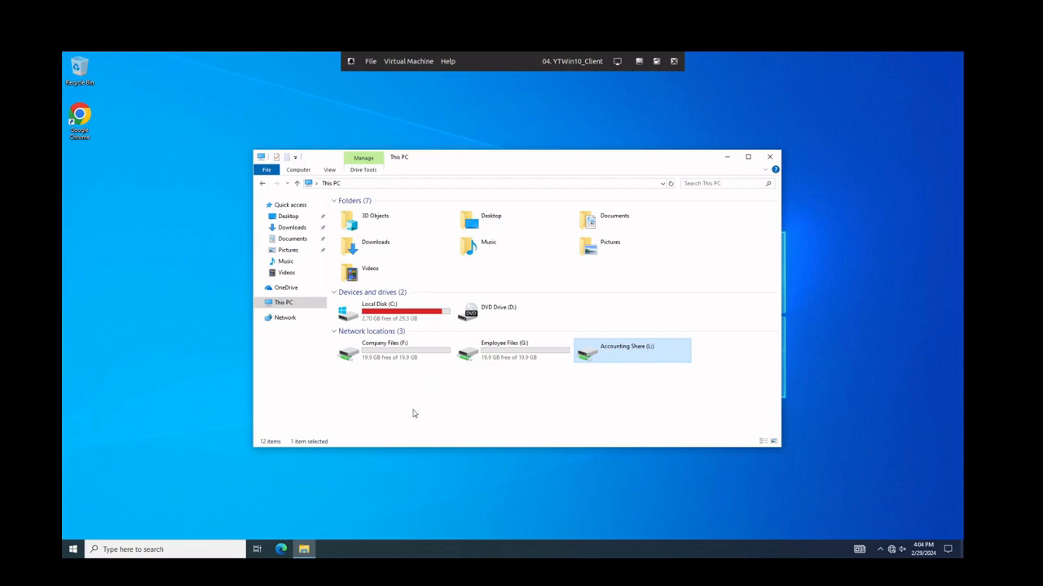
{"action": "mouse_move", "coordinate": [401, 381]}
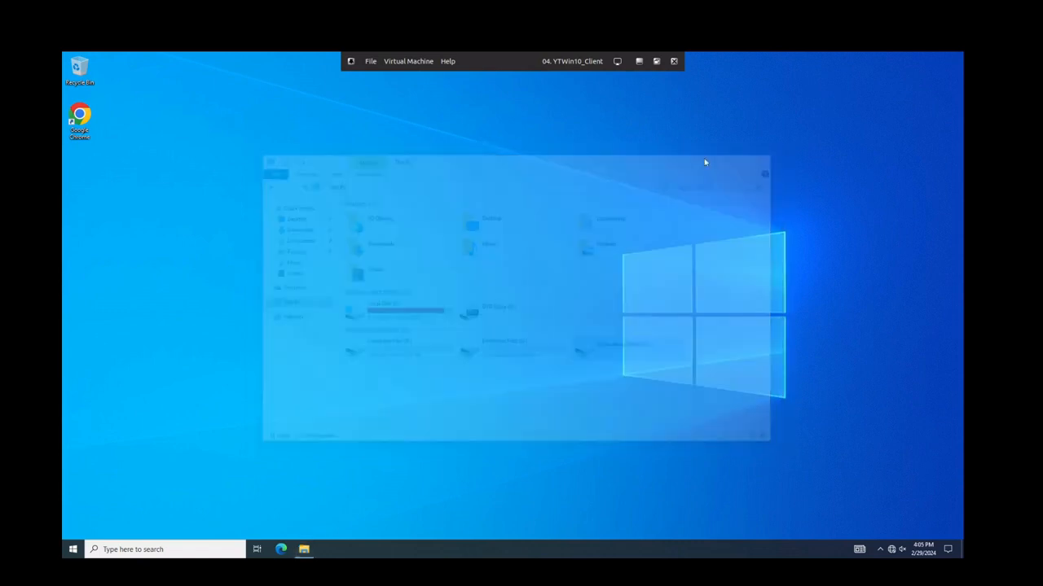
Launch Control Panel via Run, view Devices and Printers showing FakeCompanyPS, then close it
{"action": "left_click", "coordinate": [72, 550]}
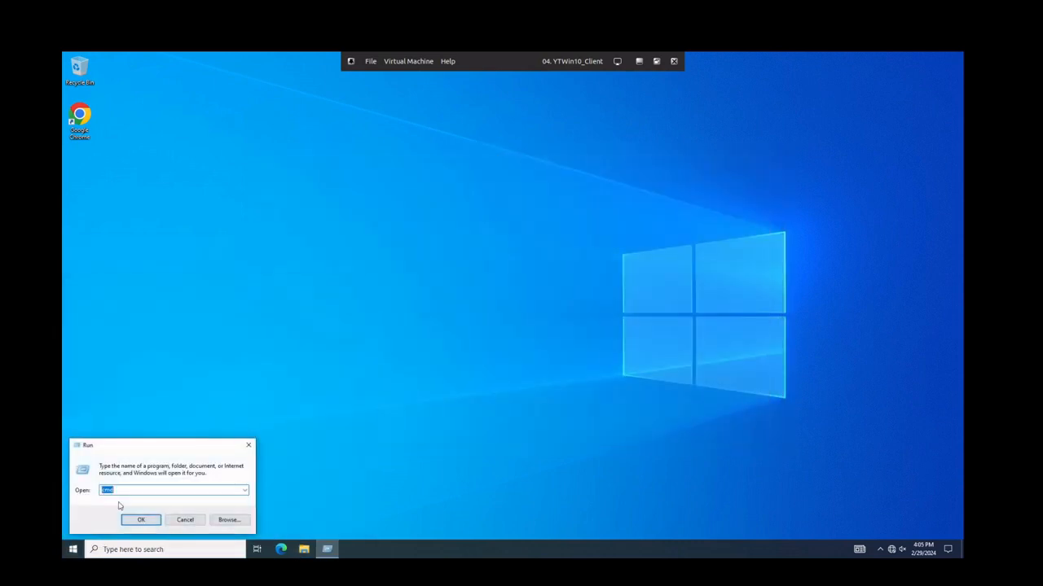
{"action": "left_click", "coordinate": [141, 518]}
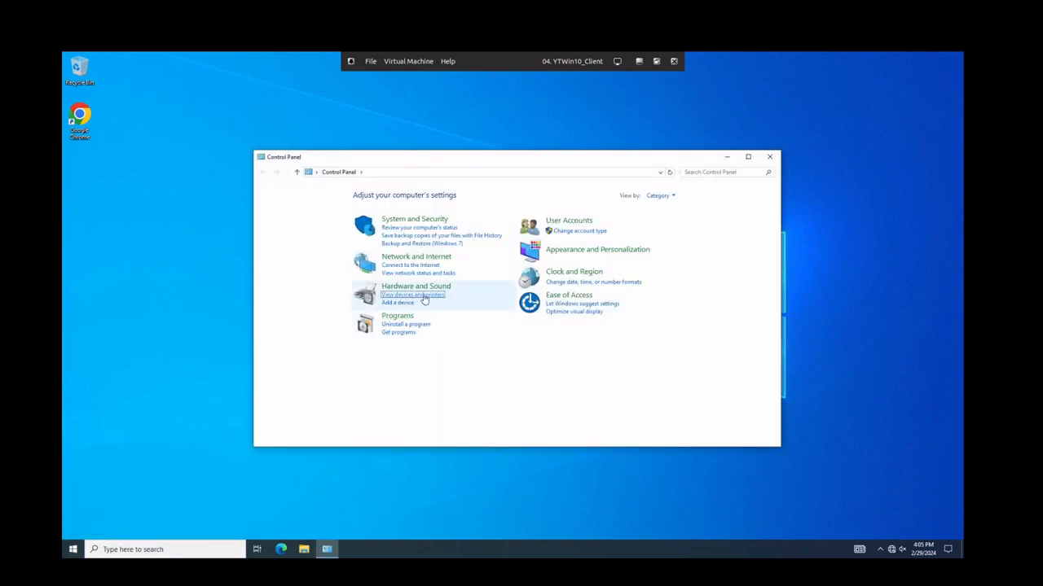
{"action": "left_click", "coordinate": [410, 295]}
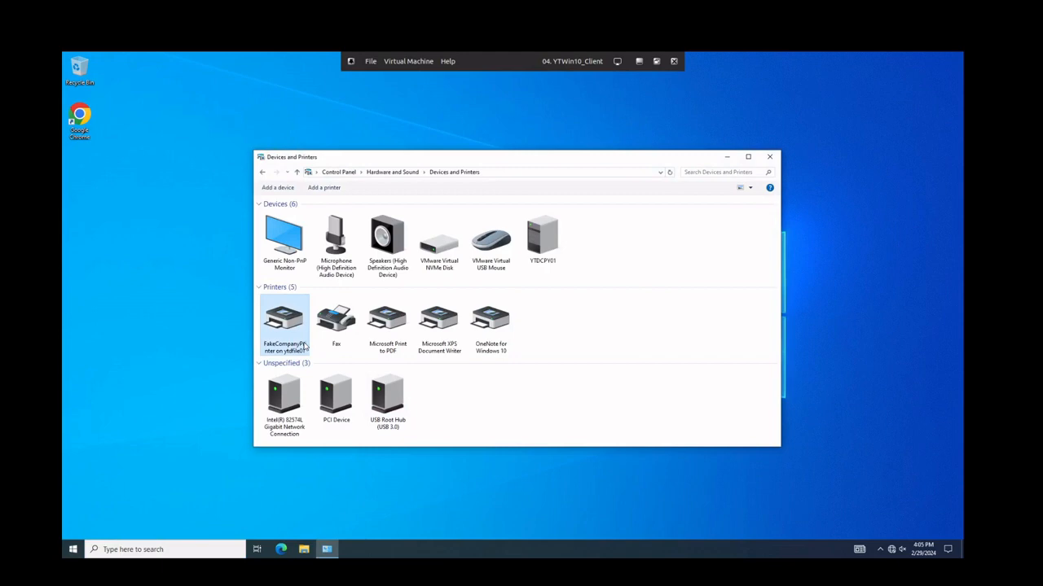
{"action": "left_click", "coordinate": [283, 319]}
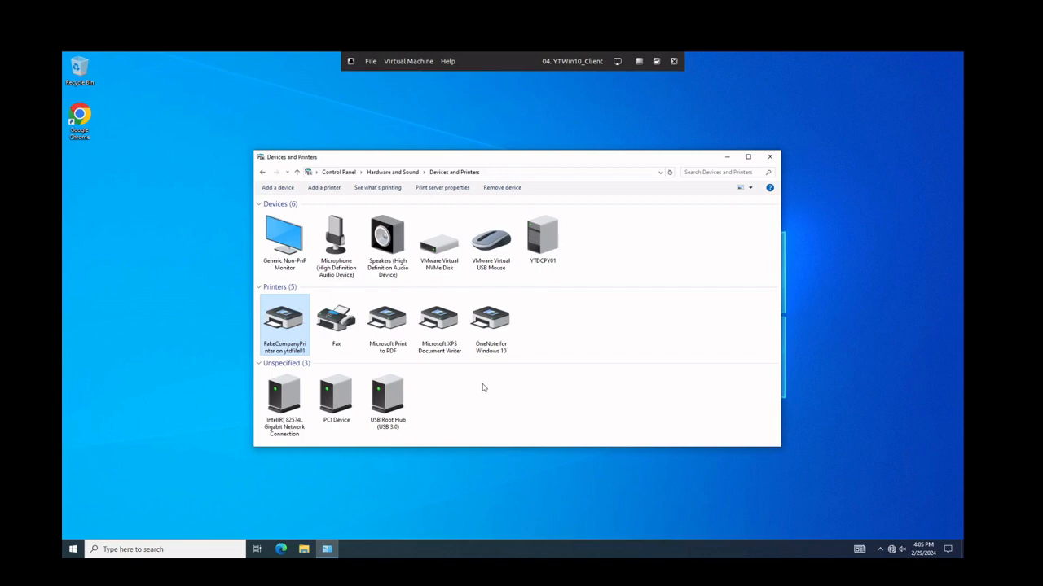
{"action": "mouse_move", "coordinate": [284, 328]}
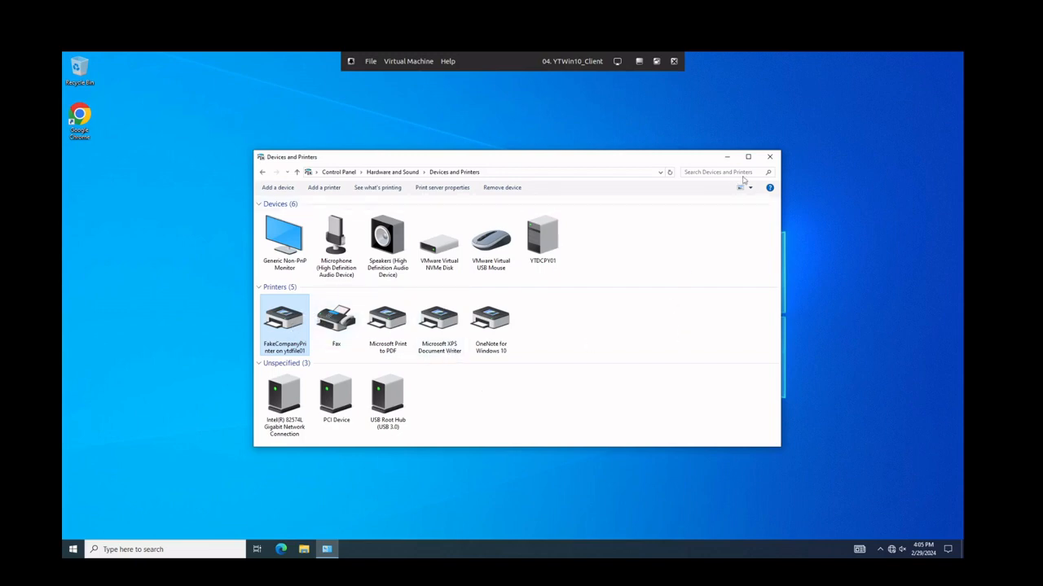
{"action": "left_click", "coordinate": [769, 156]}
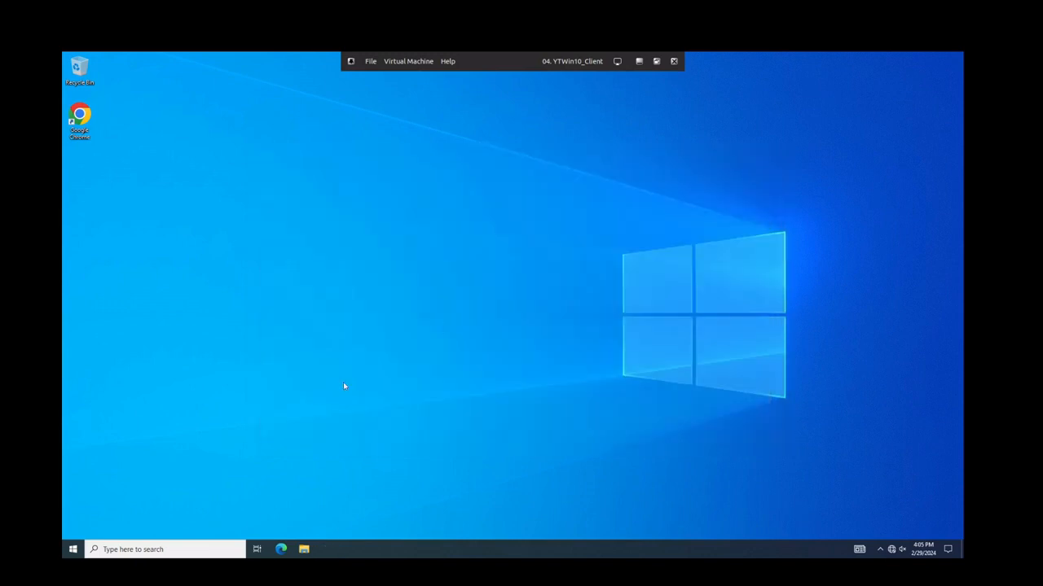
{"action": "mouse_move", "coordinate": [332, 368]}
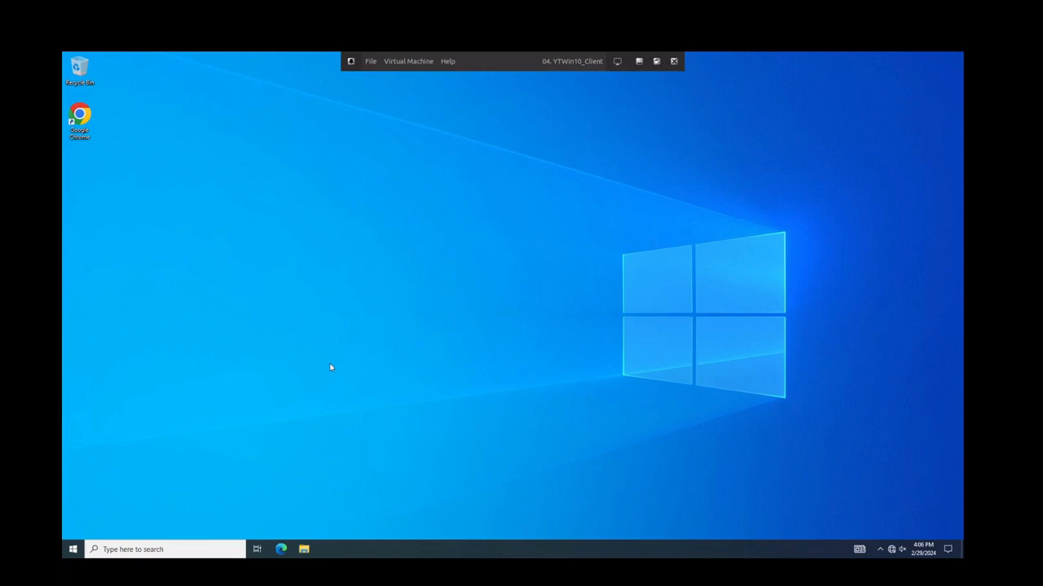
{"action": "mouse_move", "coordinate": [264, 333]}
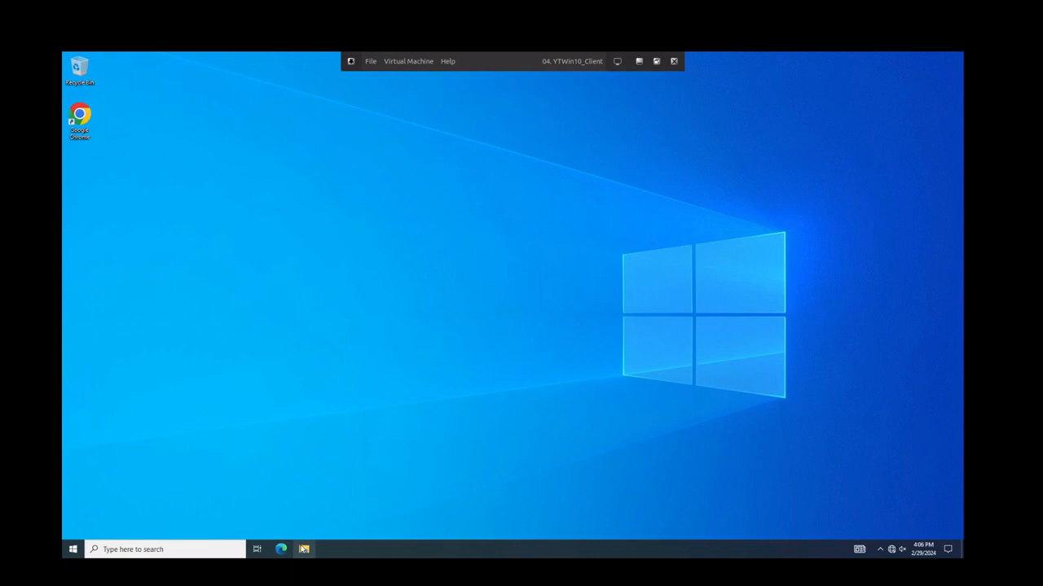
Browse the file server's UNC shares (Accounting, CompanyPrinter, CompanyShare, EmployeeData) and close the window
{"action": "left_click", "coordinate": [303, 549]}
{"action": "type", "text": "\\\\ytdf"}
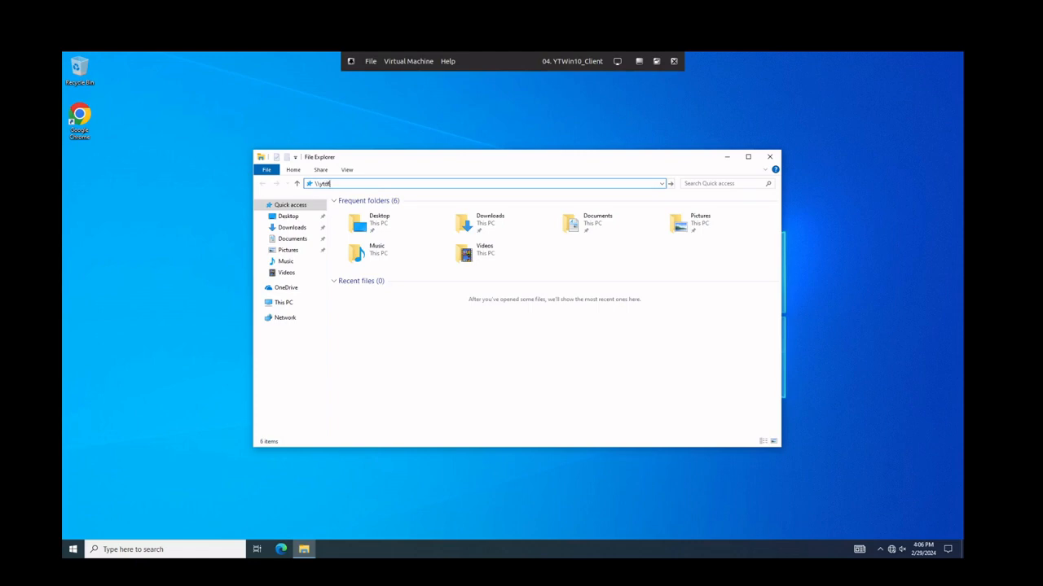
{"action": "key", "text": "Enter"}
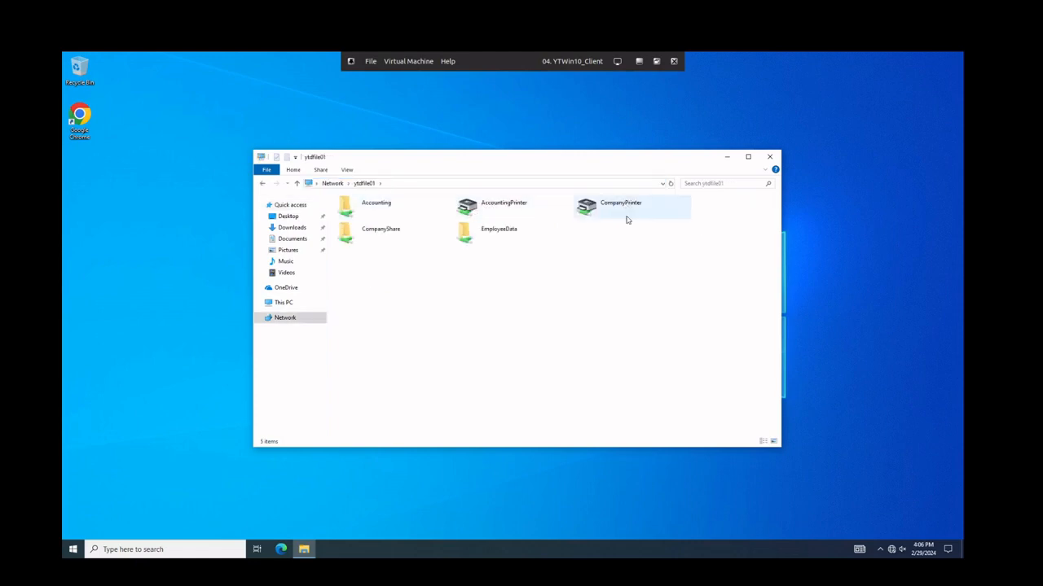
{"action": "right_click", "coordinate": [622, 205]}
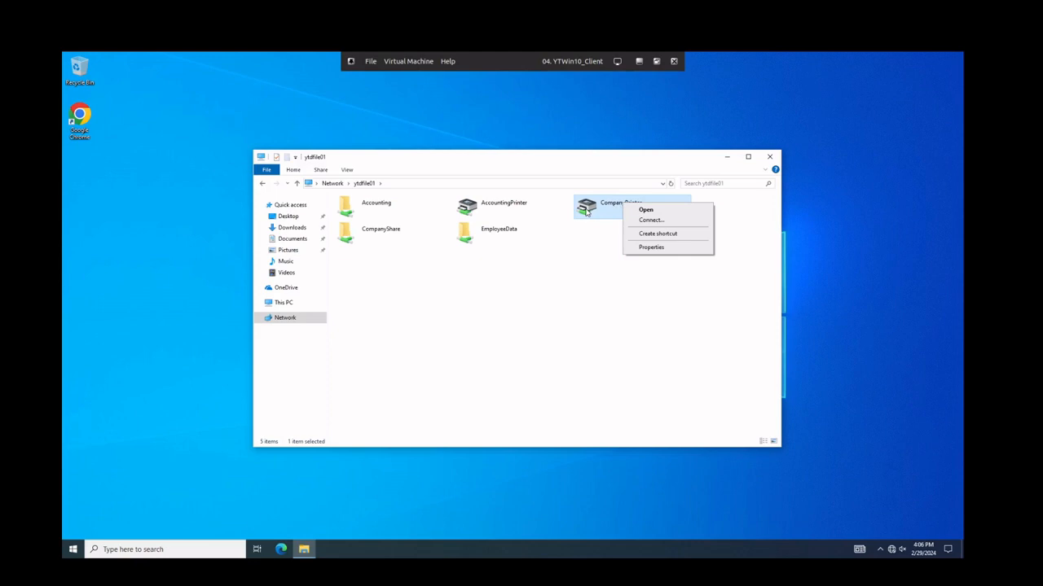
{"action": "mouse_move", "coordinate": [662, 220]}
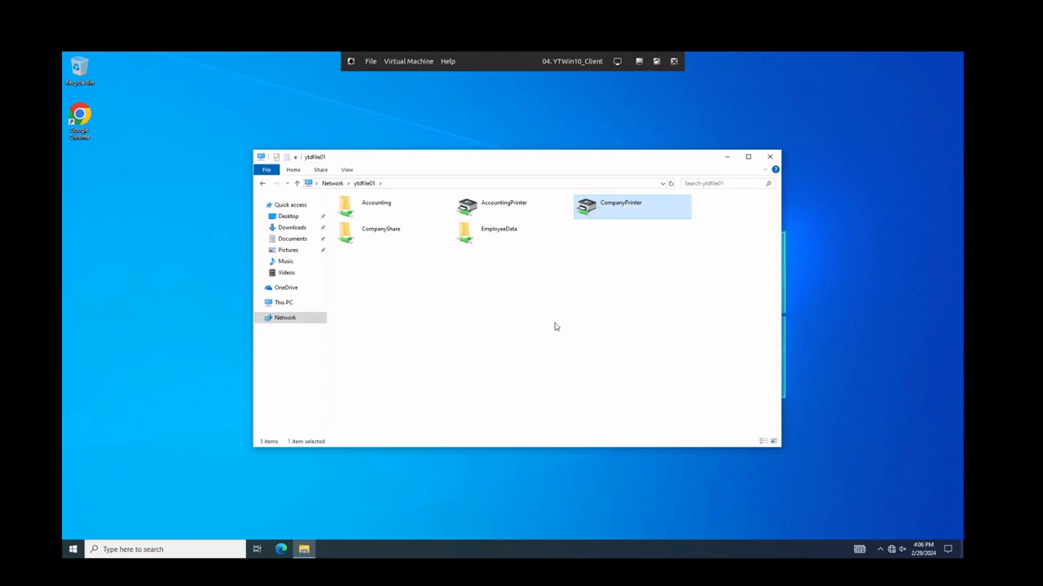
{"action": "left_click", "coordinate": [556, 326]}
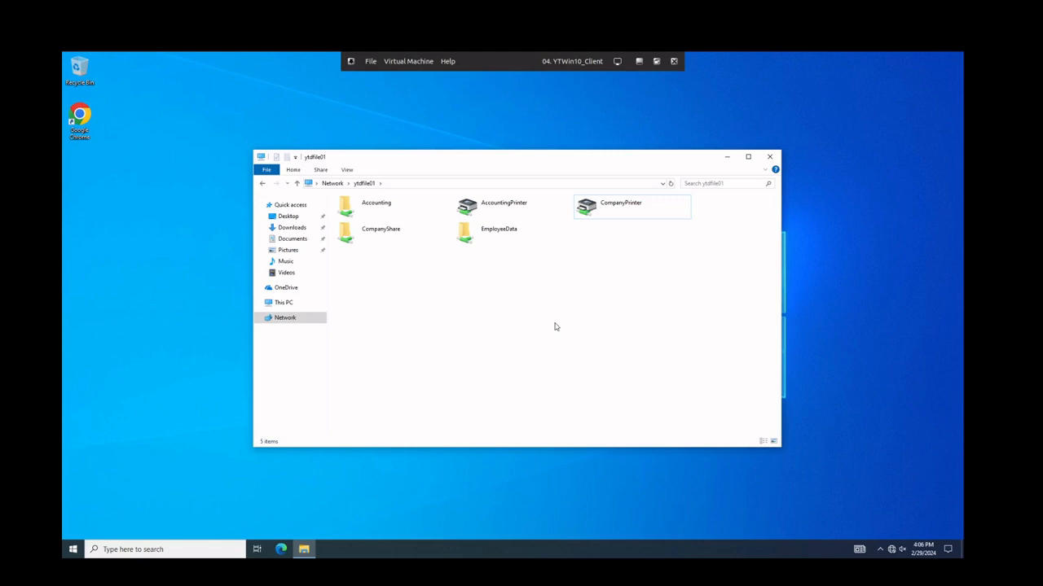
{"action": "mouse_move", "coordinate": [563, 323]}
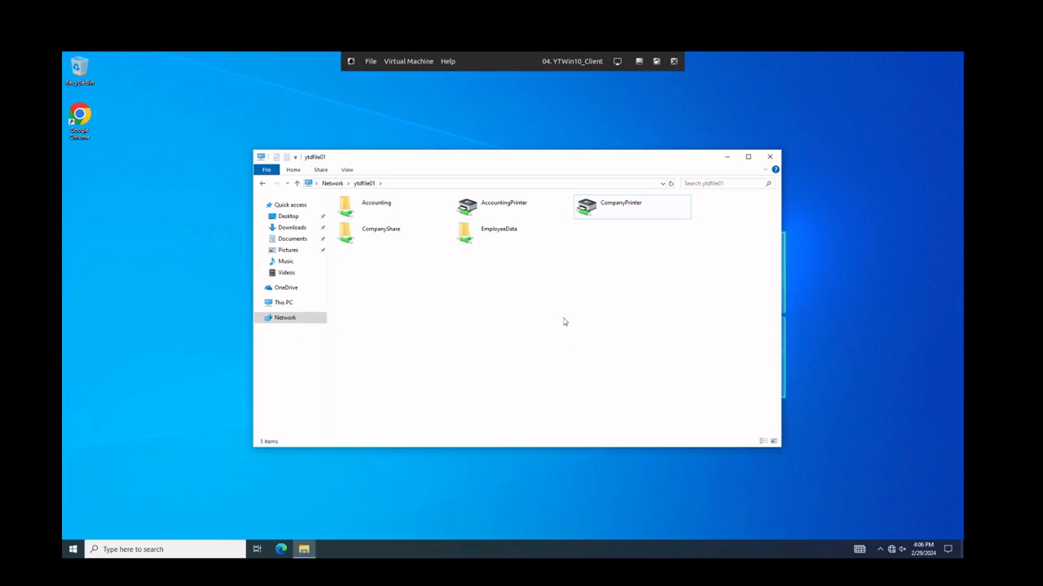
{"action": "mouse_move", "coordinate": [567, 321]}
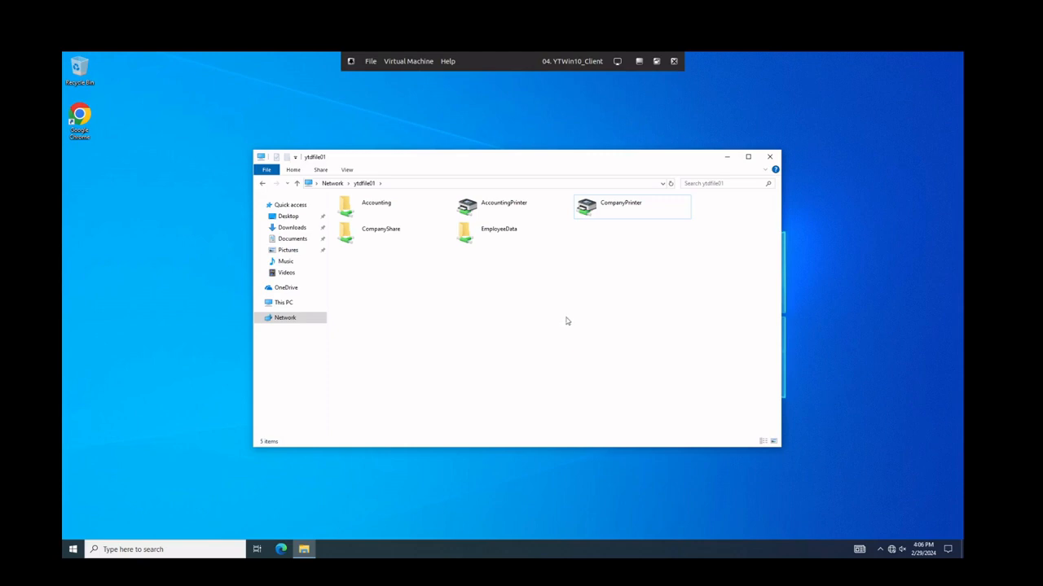
{"action": "mouse_move", "coordinate": [573, 319]}
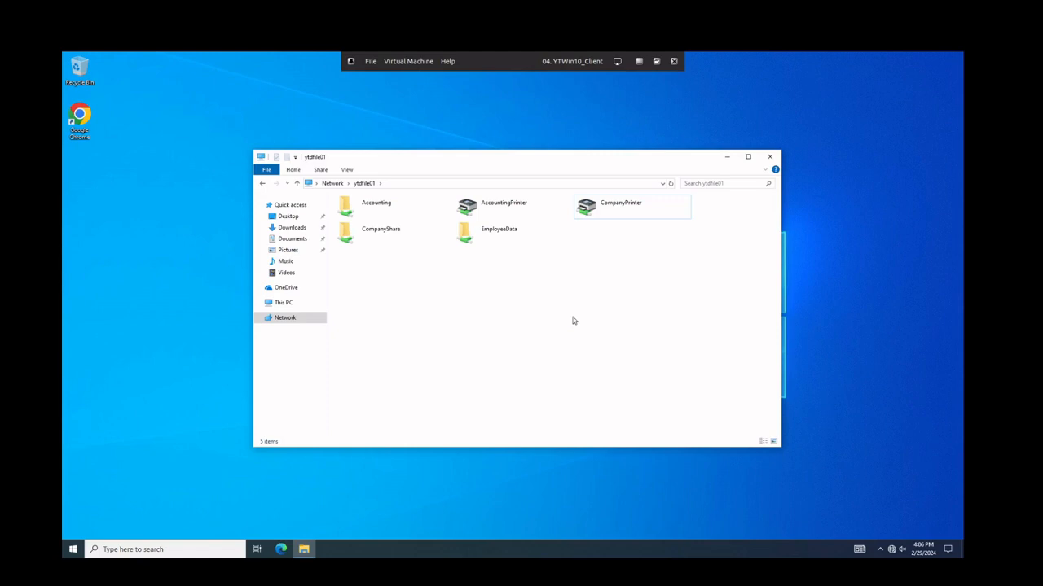
{"action": "mouse_move", "coordinate": [570, 352]}
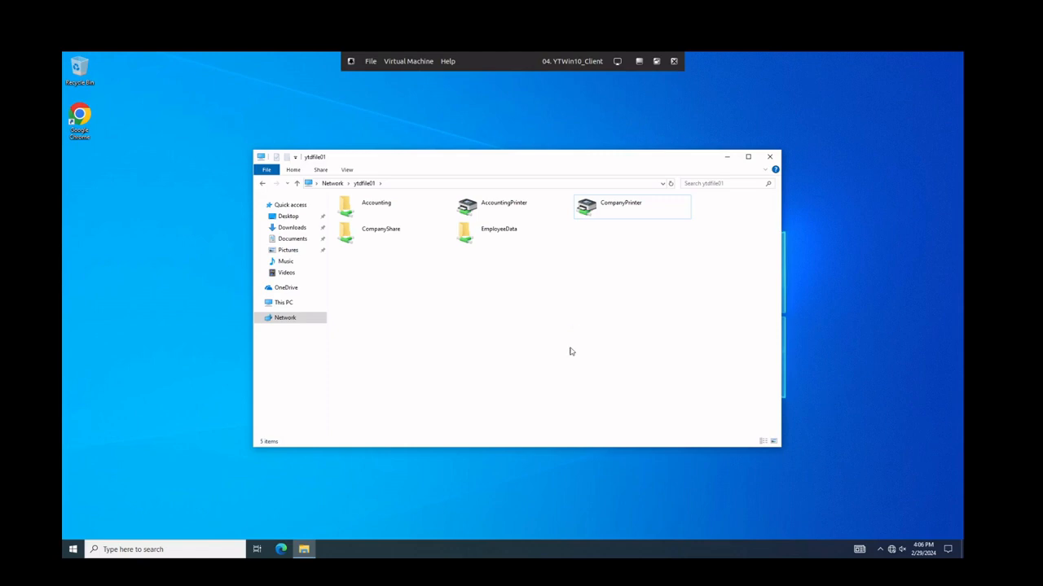
{"action": "left_click", "coordinate": [769, 157]}
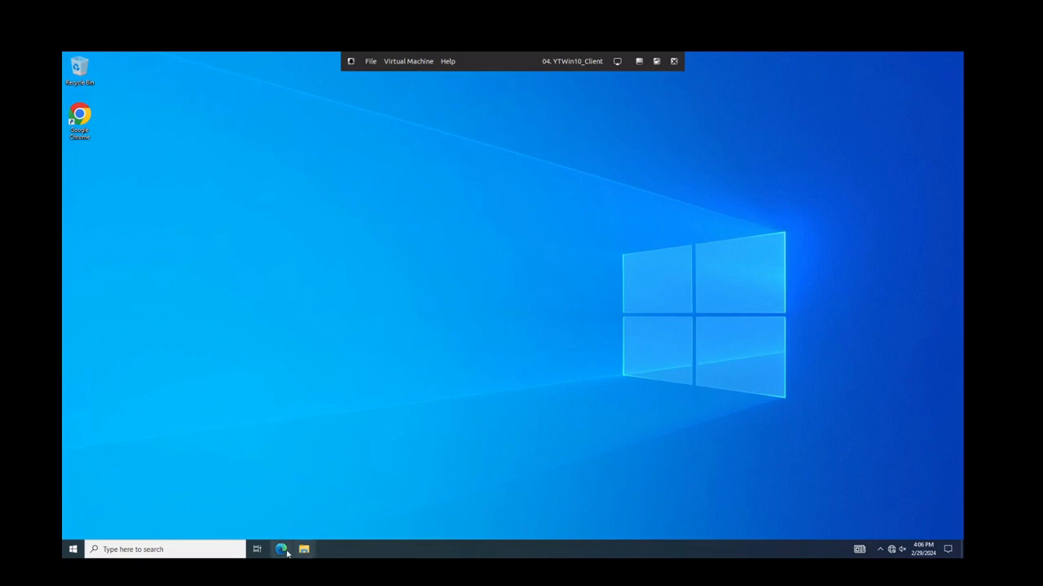
Try Run as administrator on a desktop app, triggering the blocked-by-administrator message
{"action": "right_click", "coordinate": [78, 112]}
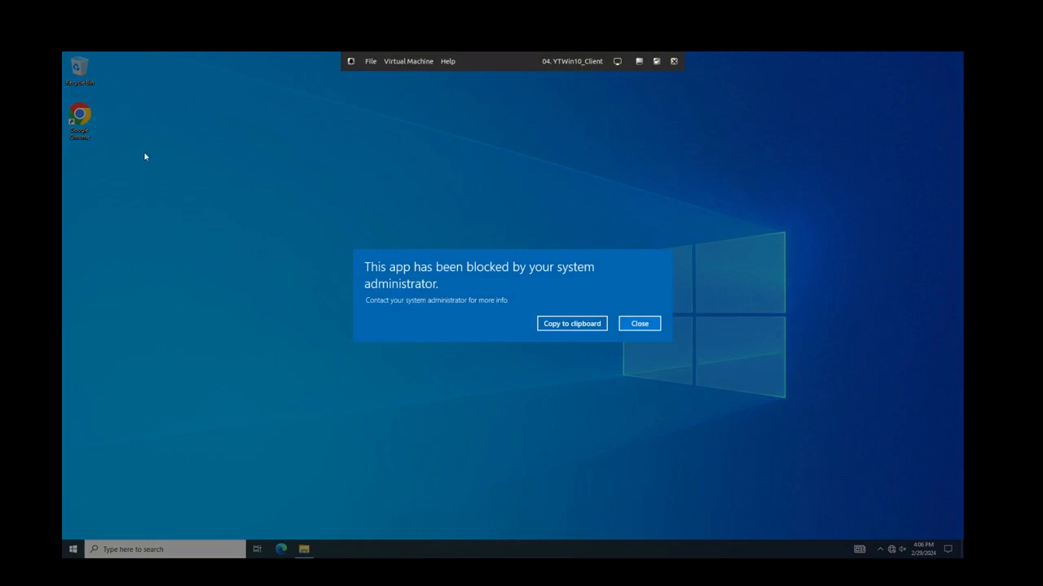
{"action": "mouse_move", "coordinate": [577, 280]}
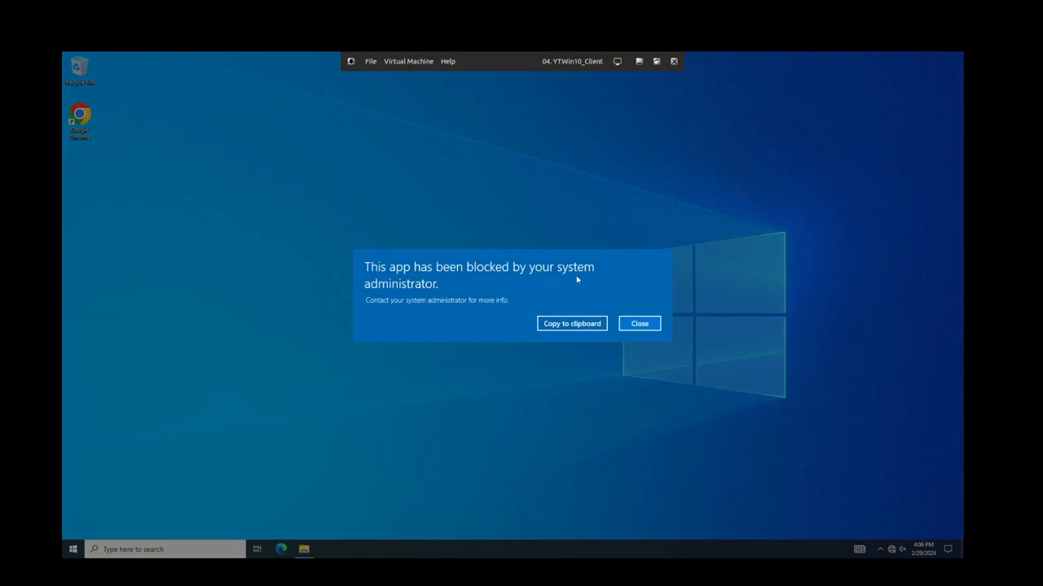
{"action": "mouse_move", "coordinate": [485, 290]}
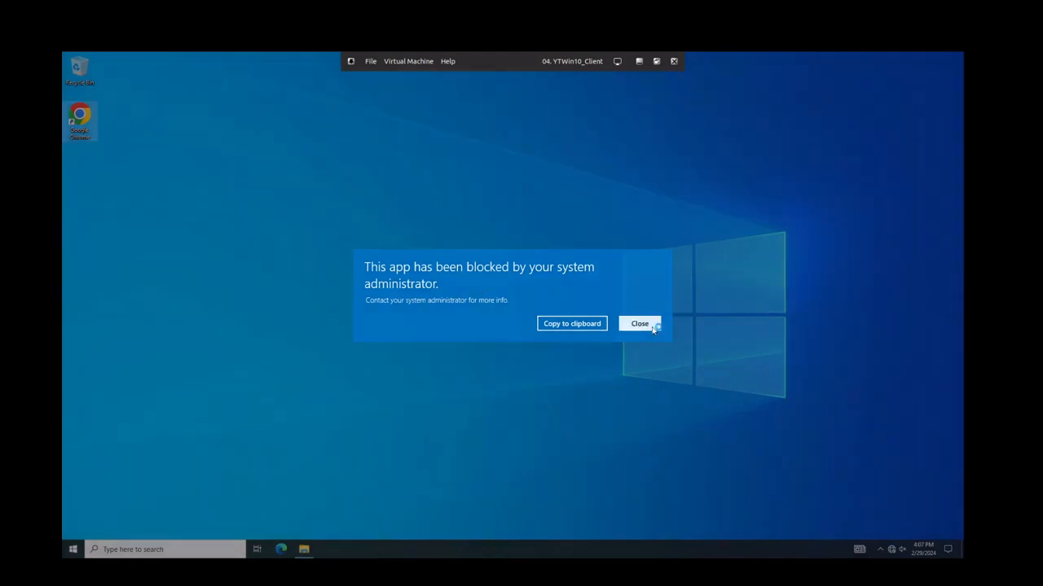
Dismiss the blocked-app message, returning to the empty desktop
{"action": "left_click", "coordinate": [638, 323]}
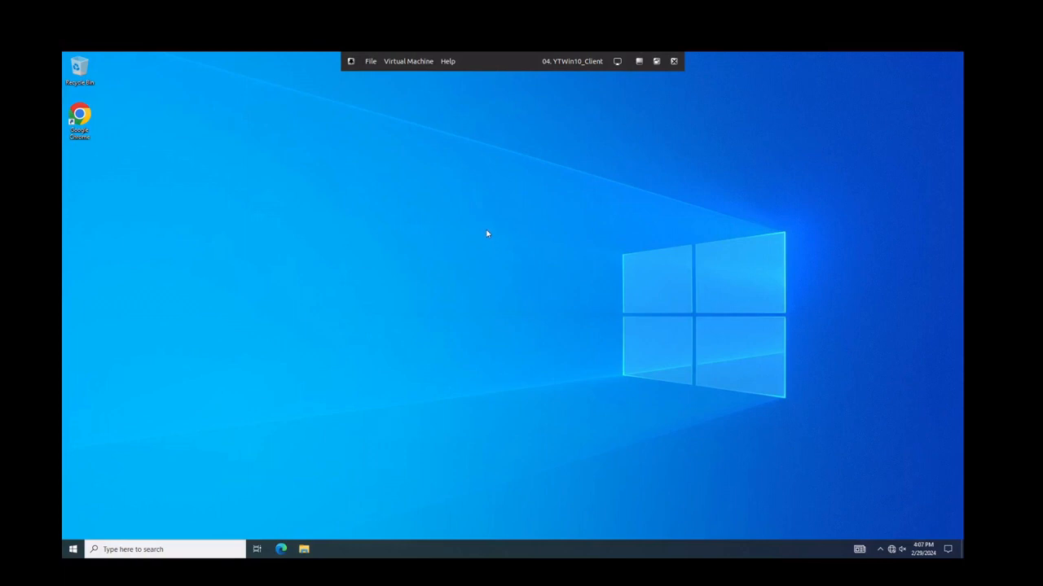
{"action": "mouse_move", "coordinate": [476, 223]}
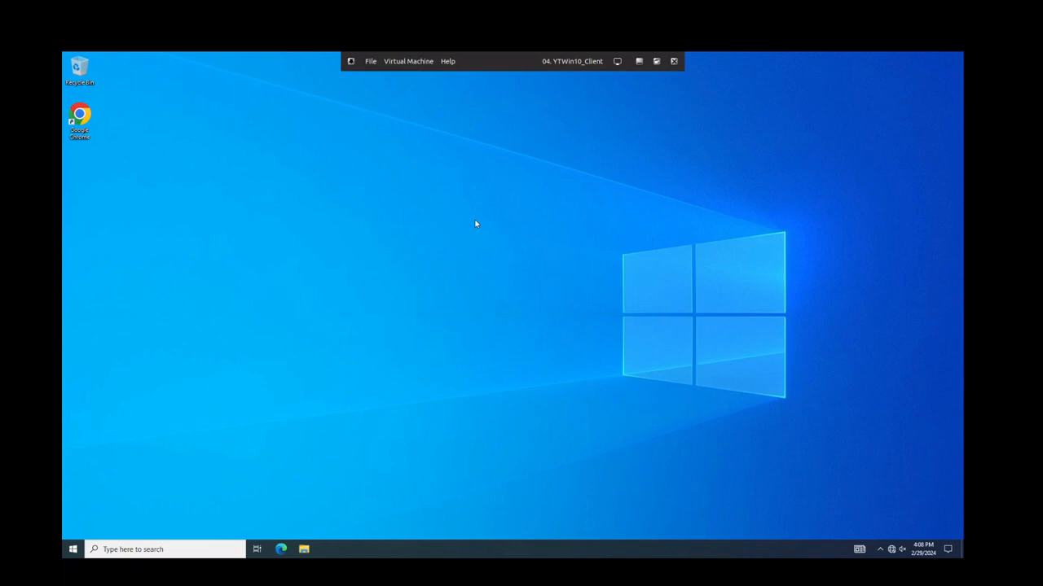
{"action": "mouse_move", "coordinate": [484, 229]}
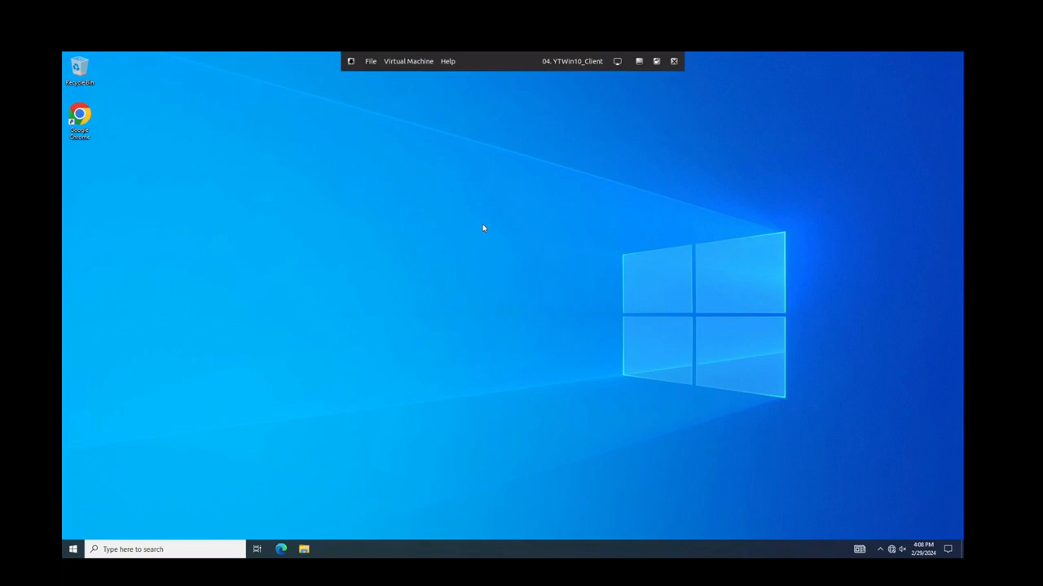